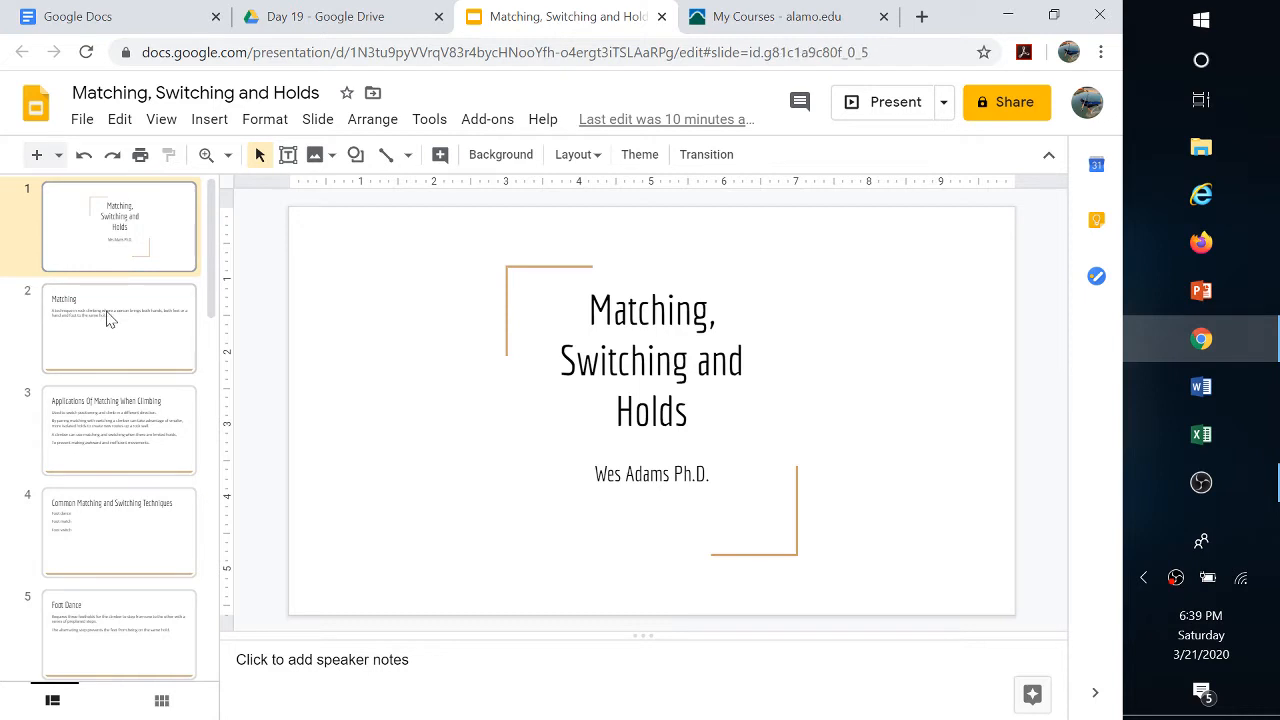
Show slide 2, 'Matching', with its definition of the climbing technique
{"action": "left_click", "coordinate": [118, 328]}
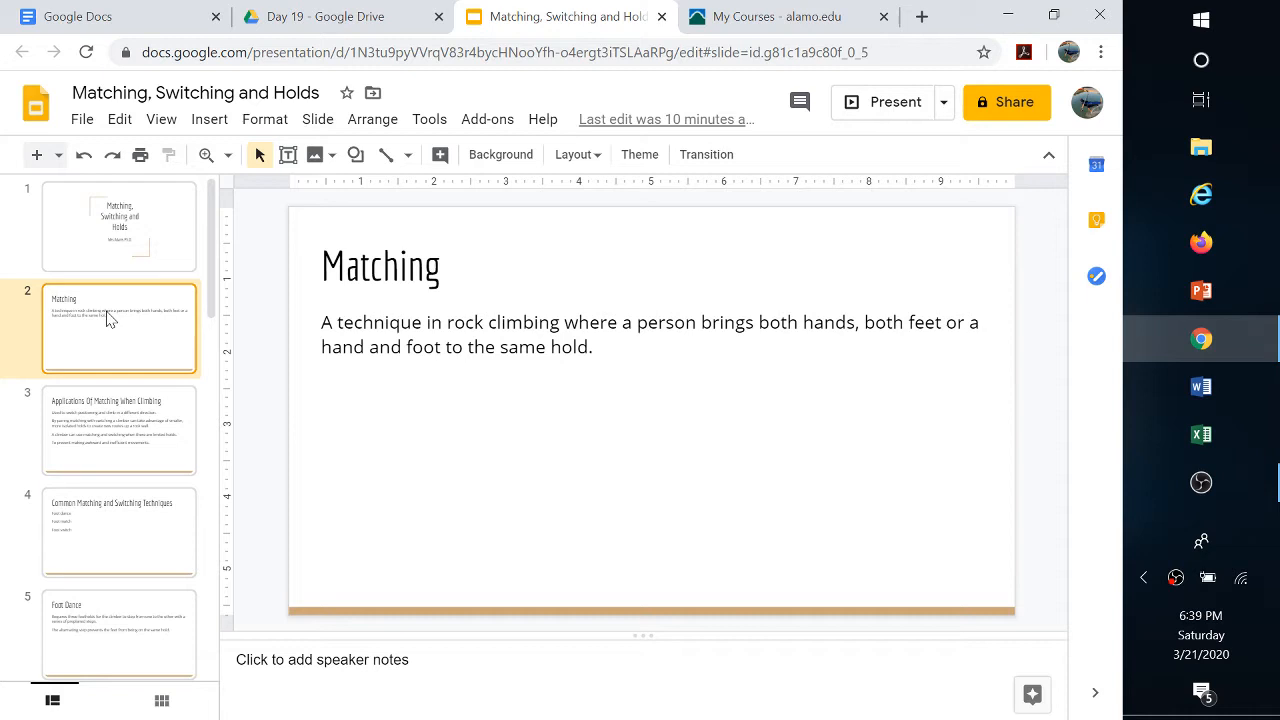
Advance to slide 4, listing foot dance, foot match and foot switch
{"action": "left_click", "coordinate": [119, 430]}
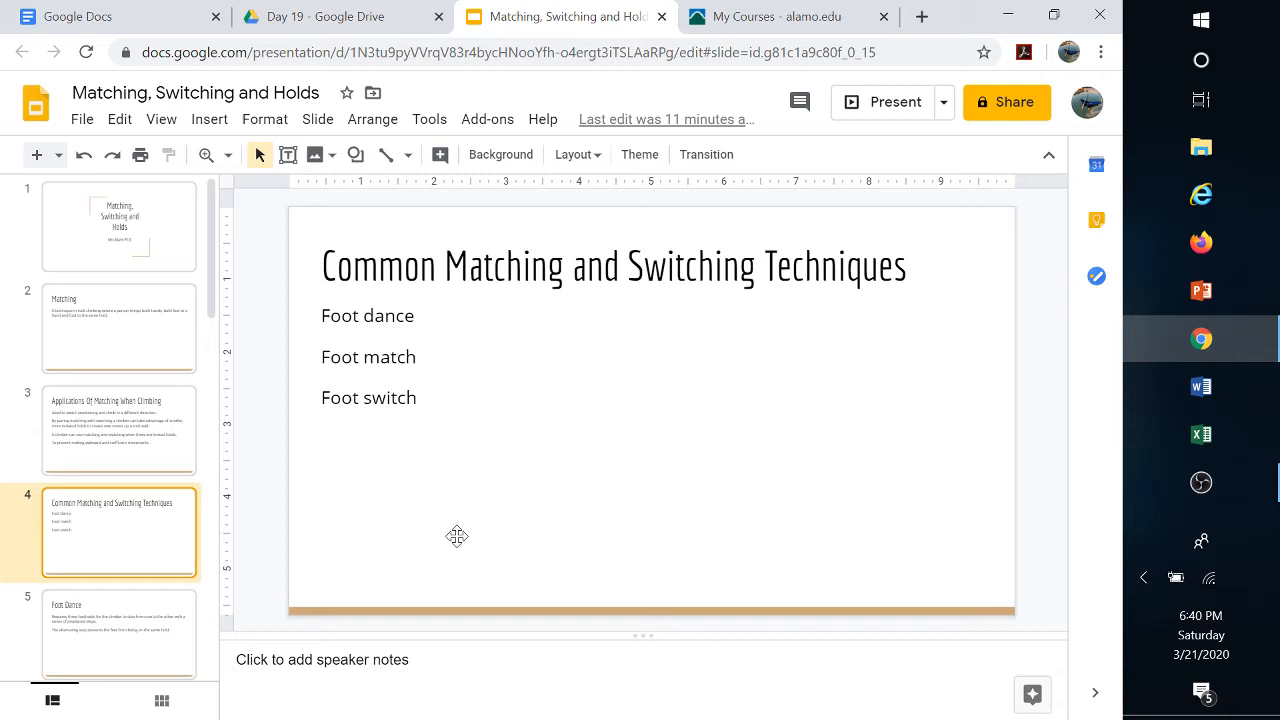
Pass the Foot Dance slide and display slide 6, 'Foot Switching'
{"action": "scroll", "scroll_direction": "down", "scroll_amount": 3}
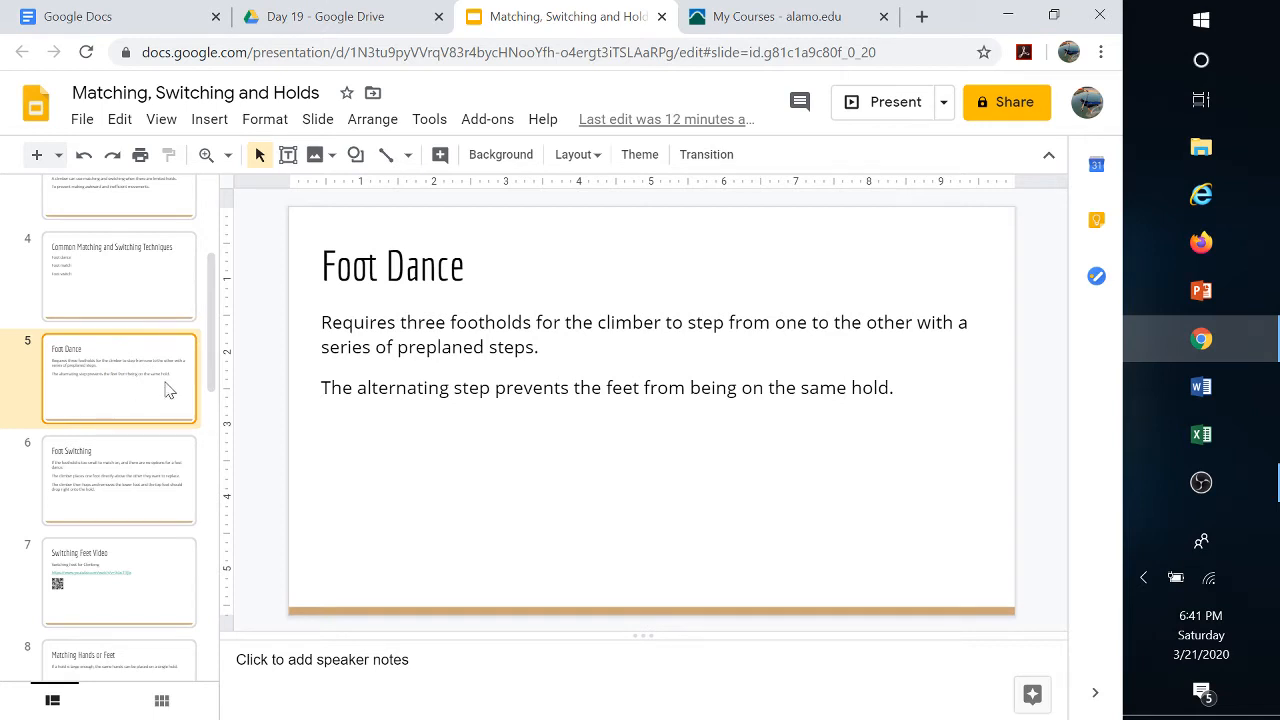
{"action": "scroll", "scroll_direction": "down", "scroll_amount": 3}
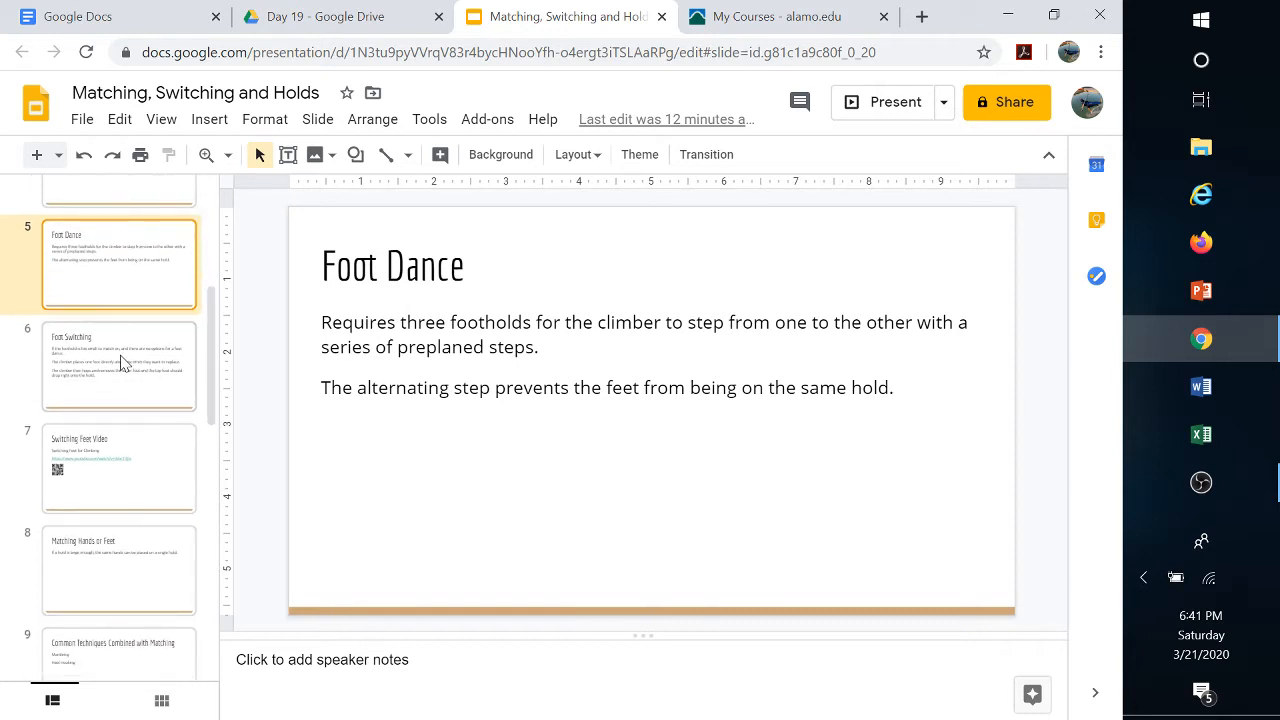
{"action": "left_click", "coordinate": [119, 367]}
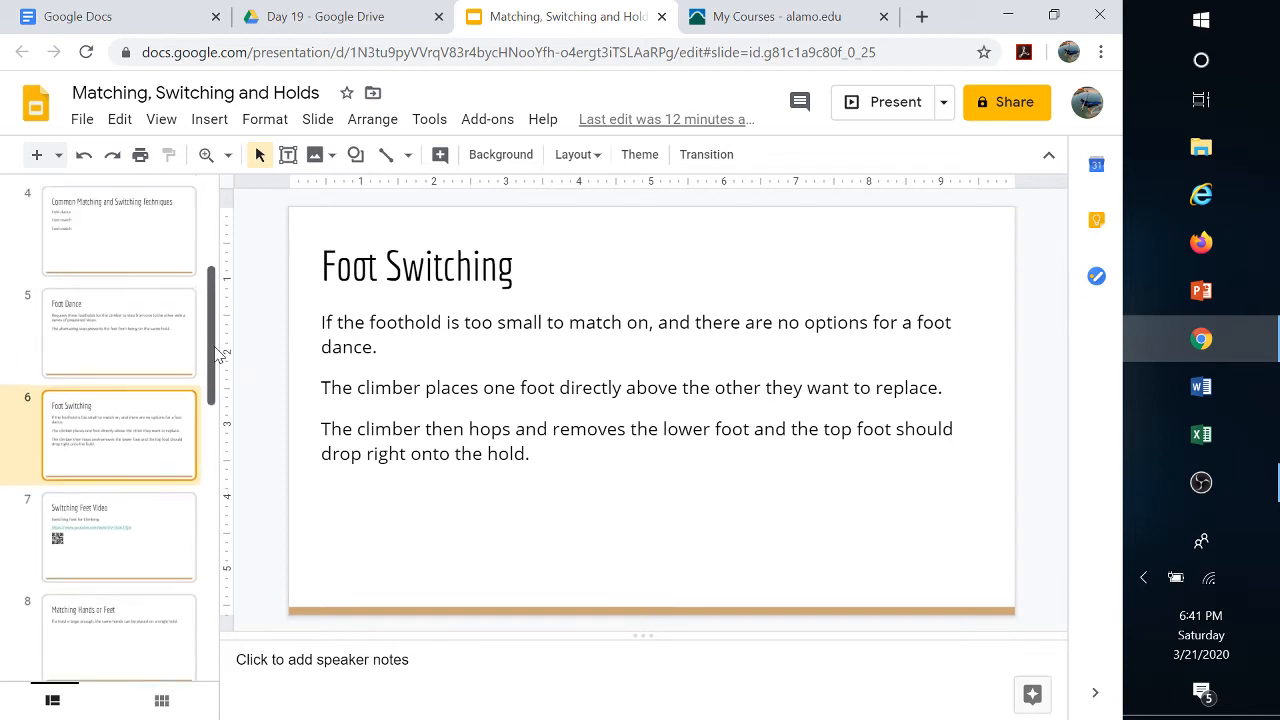
{"action": "scroll", "scroll_direction": "down", "scroll_amount": 3}
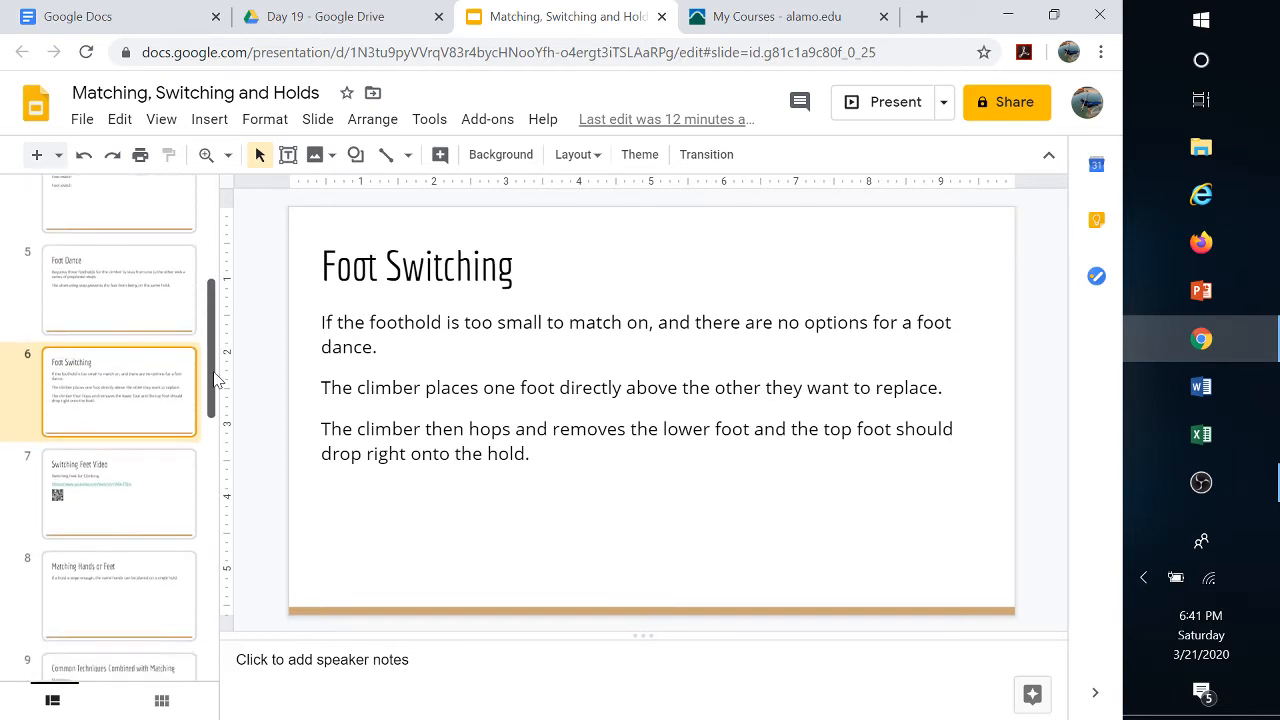
{"action": "scroll", "scroll_direction": "down", "scroll_amount": 3}
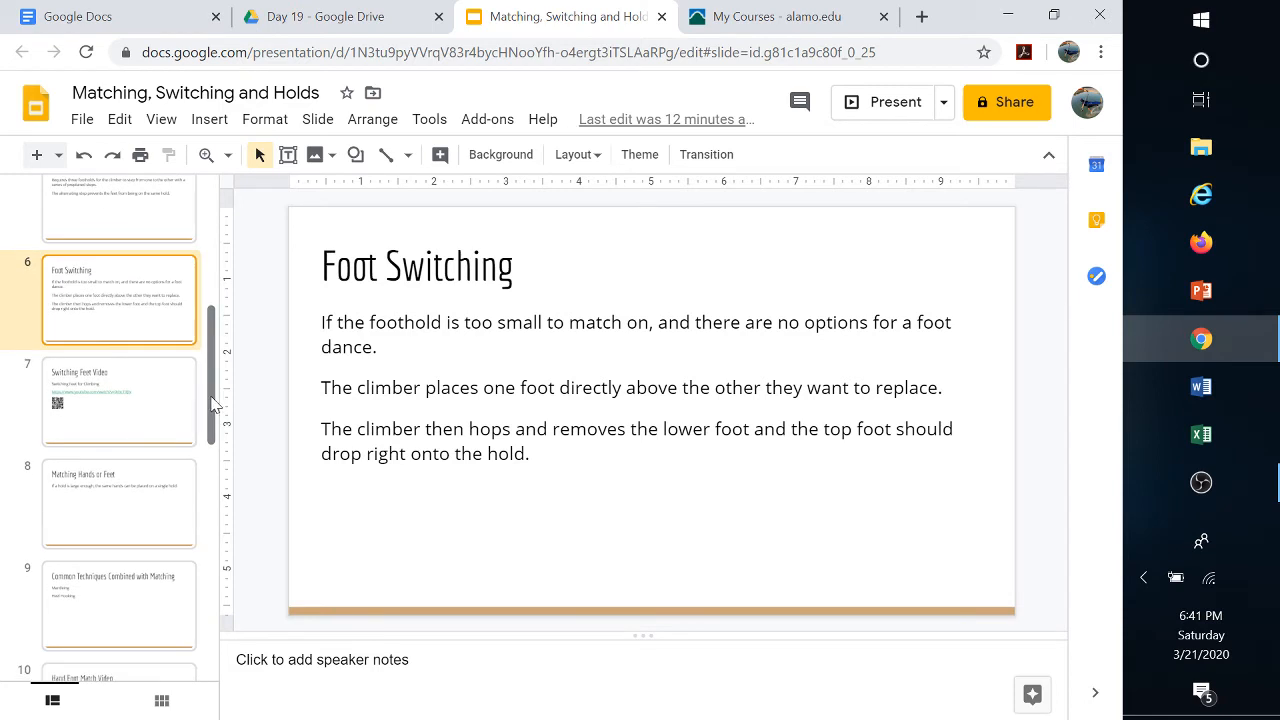
{"action": "mouse_move", "coordinate": [146, 420]}
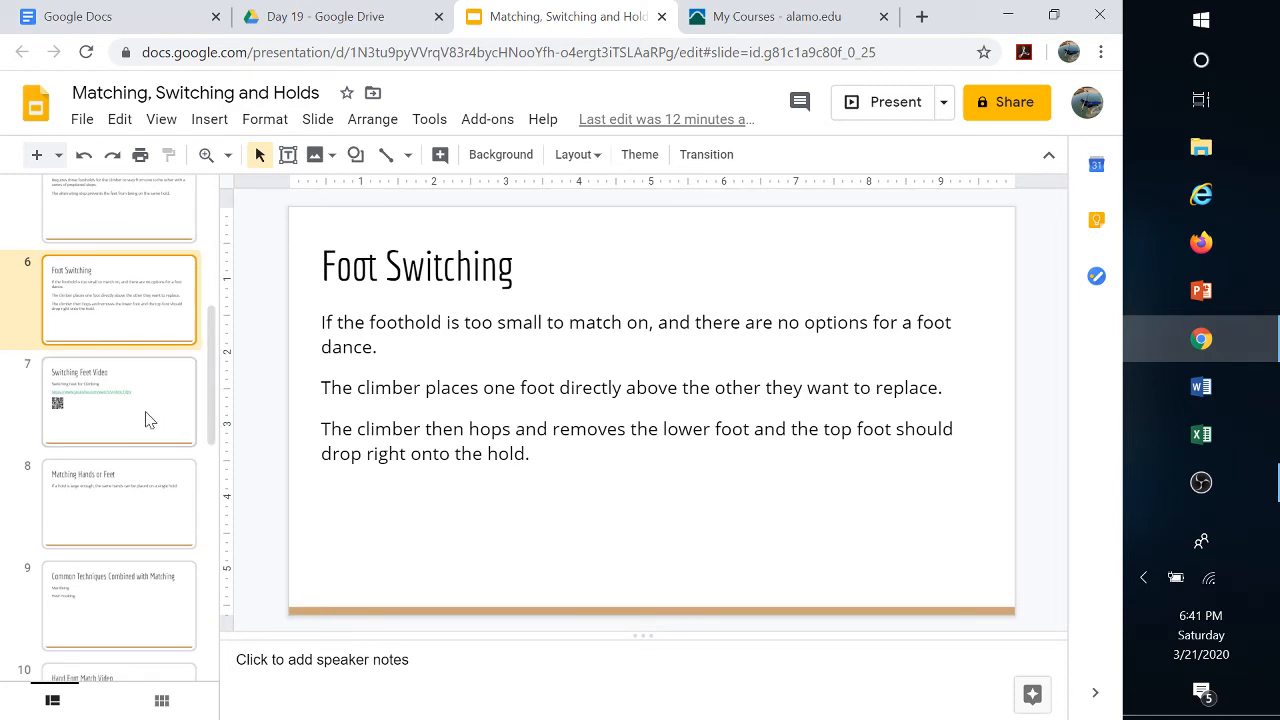
View slide 7's YouTube link and QR code, then show slide 8
{"action": "left_click", "coordinate": [118, 400]}
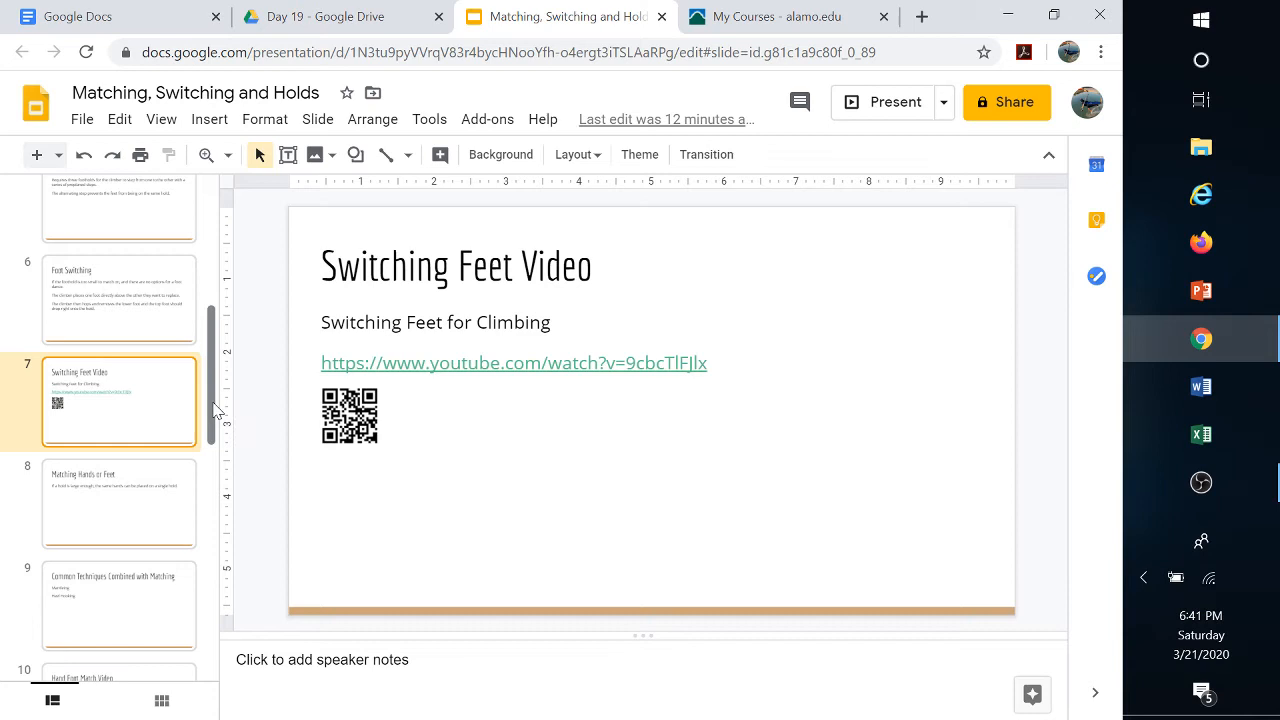
{"action": "scroll", "scroll_direction": "down", "scroll_amount": 3}
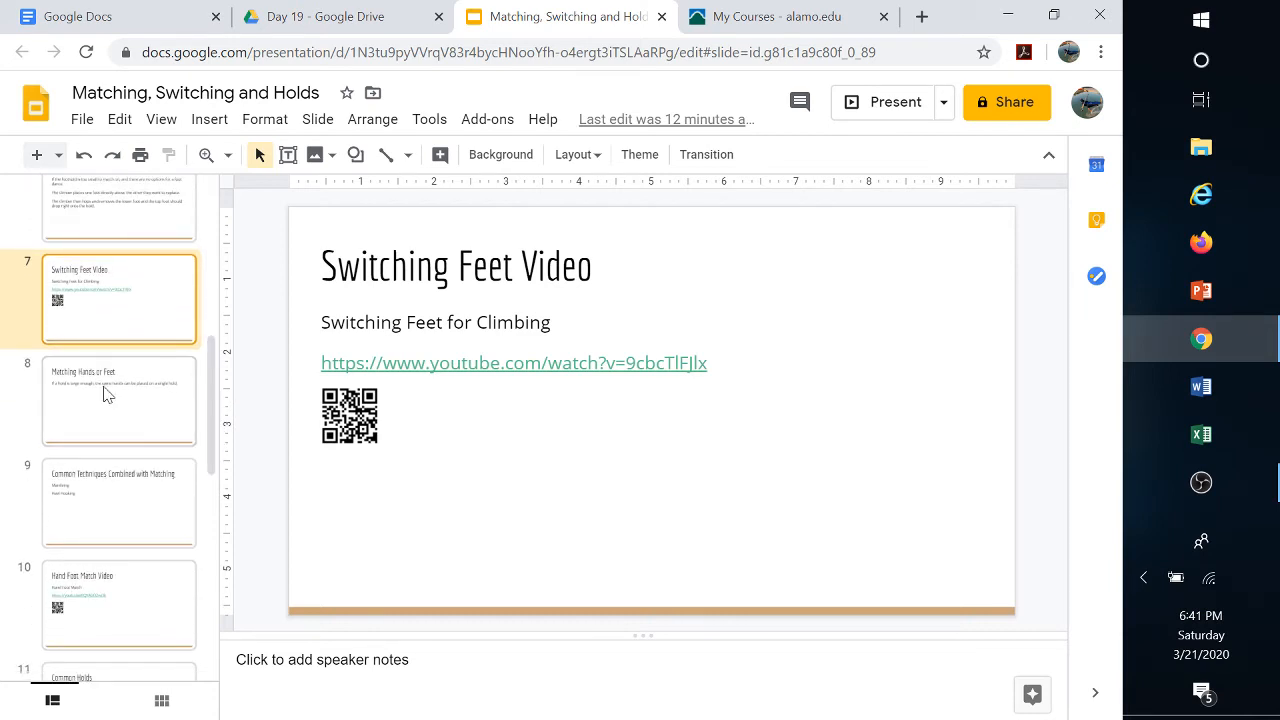
{"action": "left_click", "coordinate": [118, 402]}
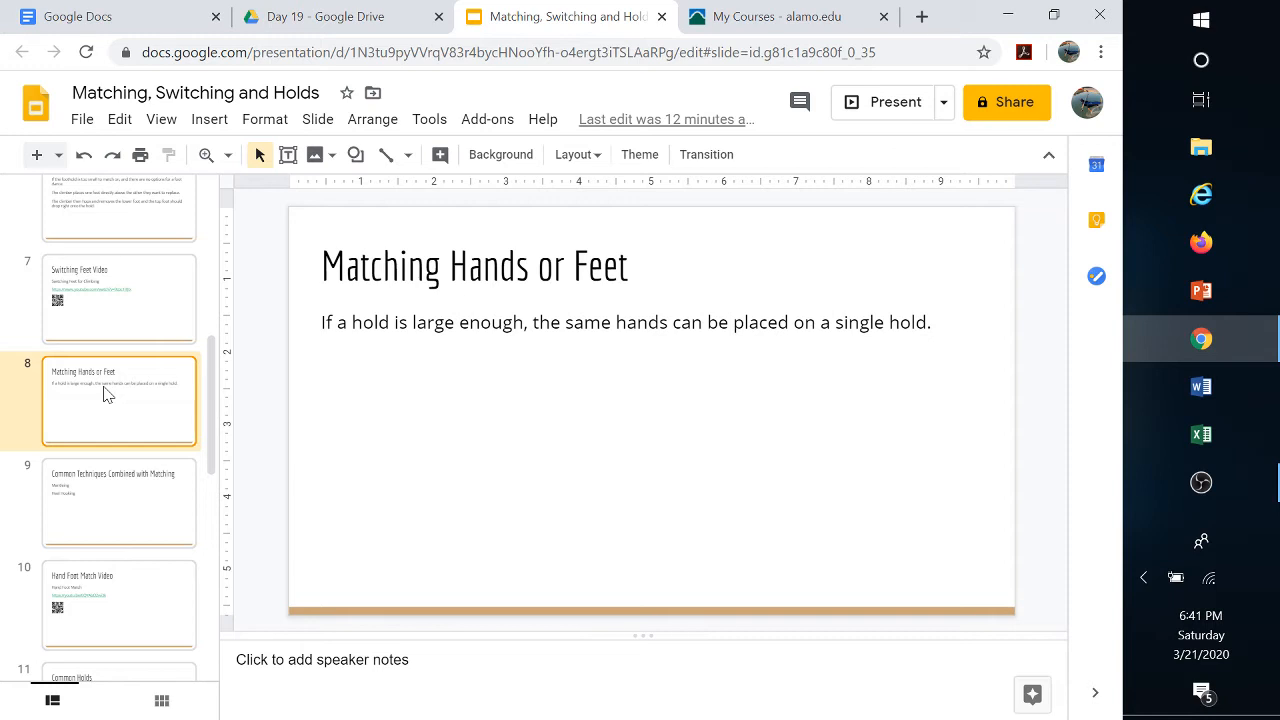
View slides 9 and 10, then scroll toward slide 11, 'Common Holds'
{"action": "left_click", "coordinate": [119, 504]}
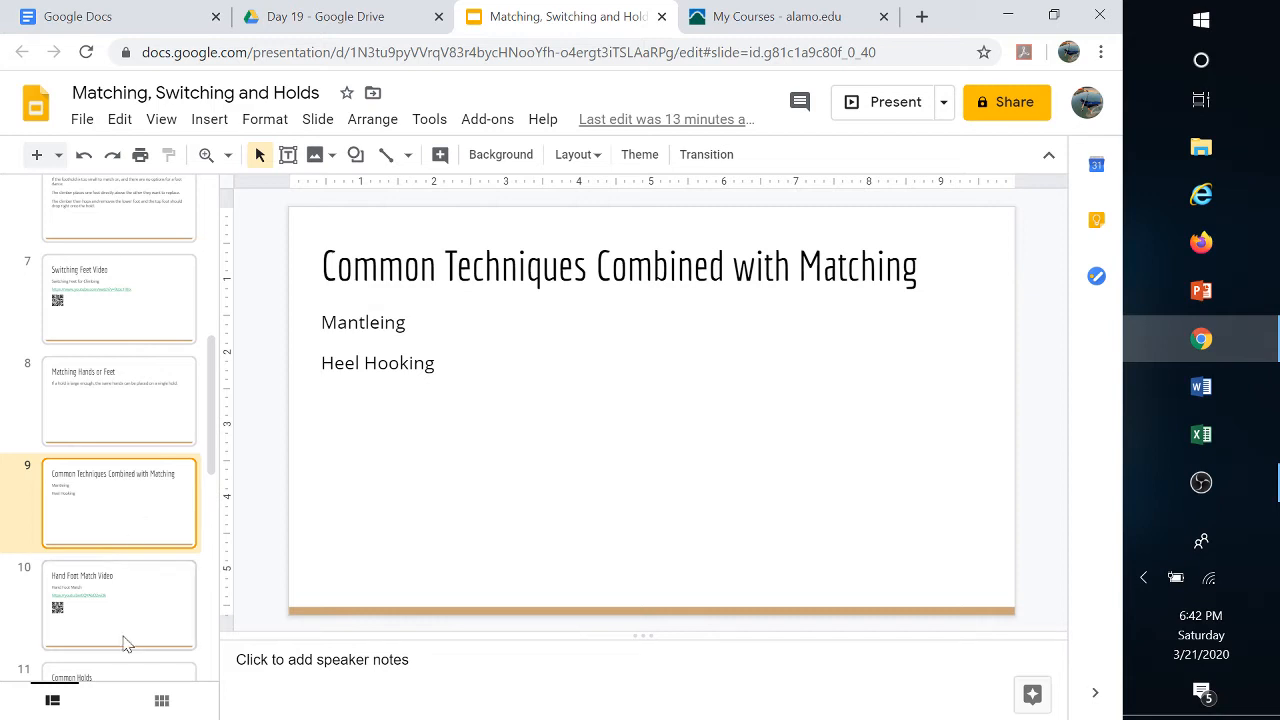
{"action": "left_click", "coordinate": [117, 606]}
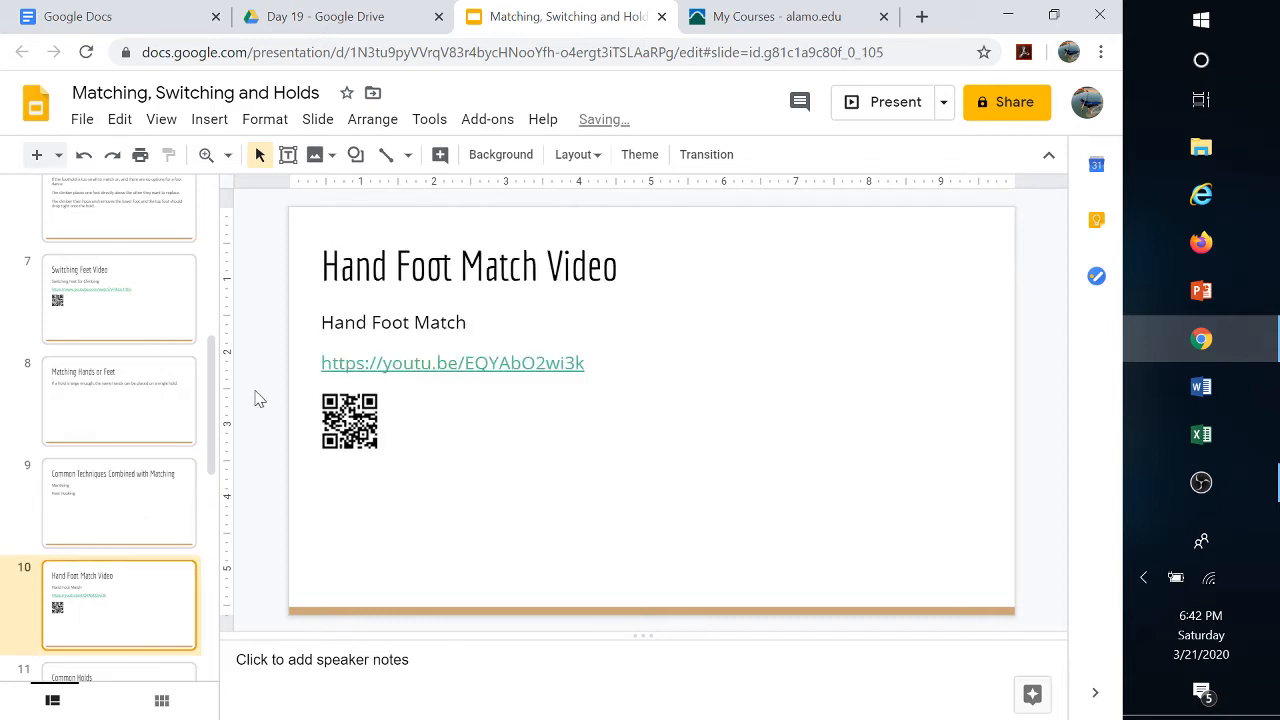
{"action": "scroll", "scroll_direction": "down", "scroll_amount": 3}
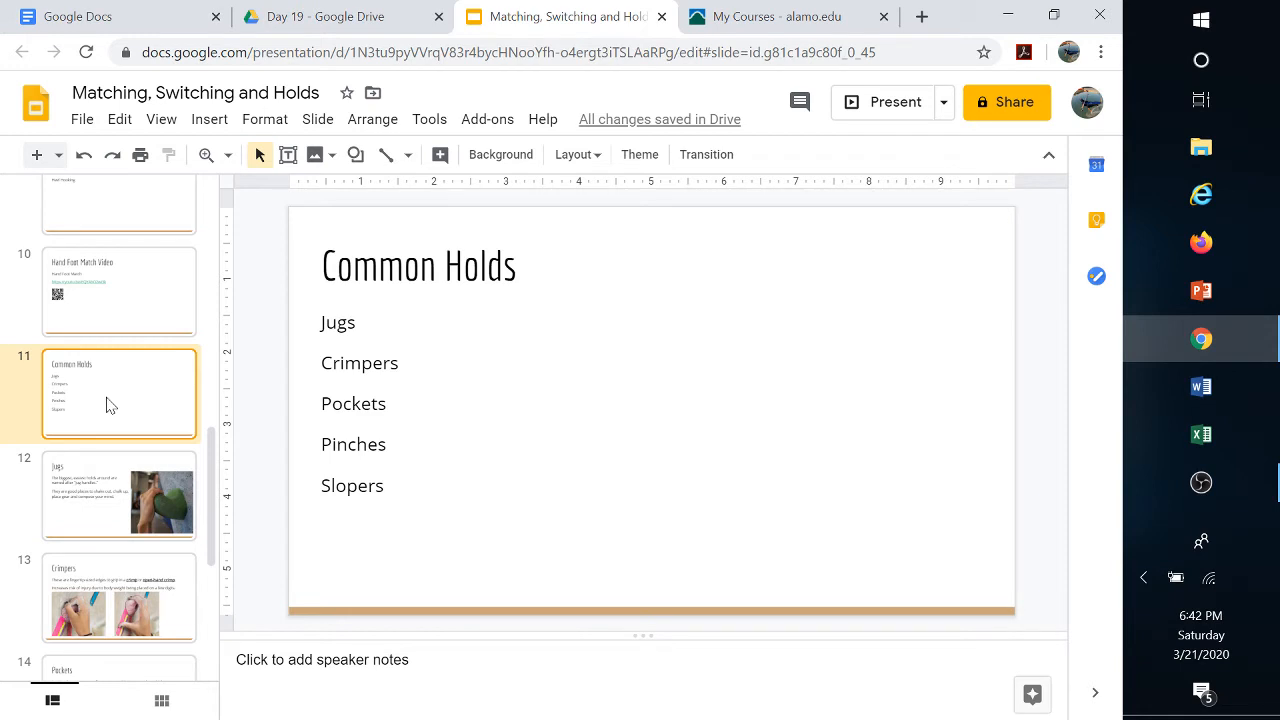
{"action": "left_click", "coordinate": [115, 495]}
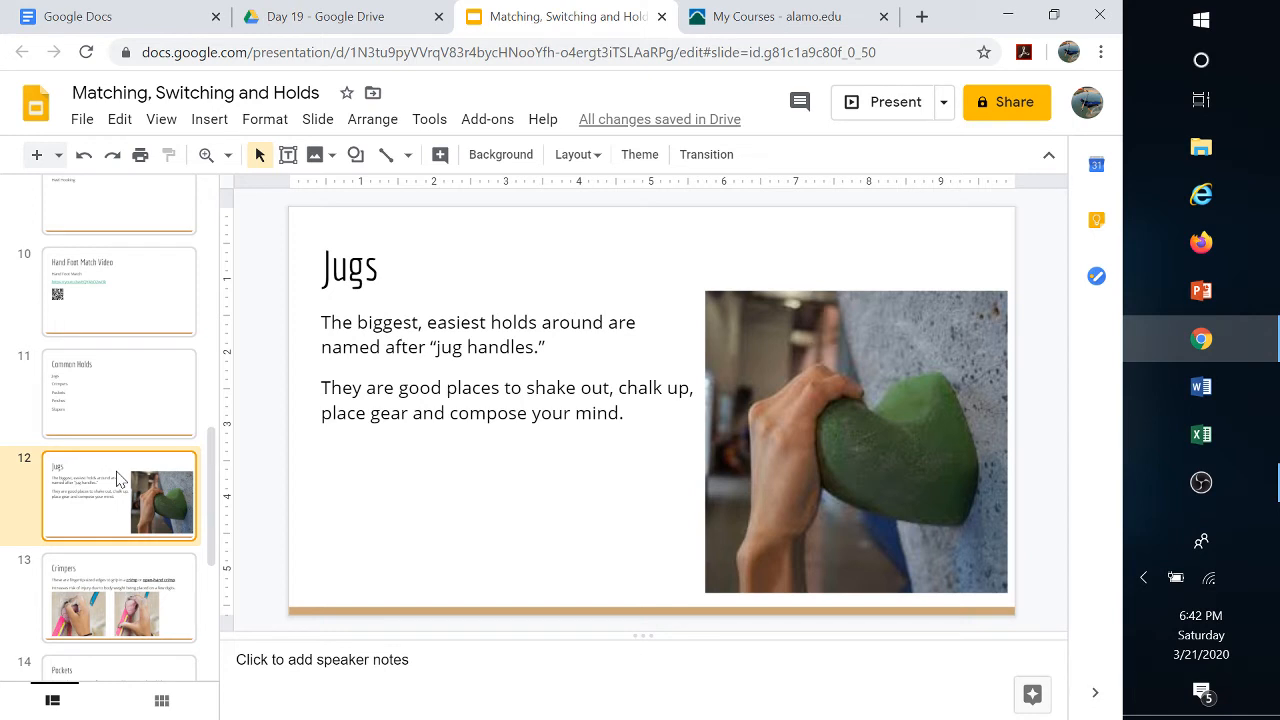
{"action": "mouse_move", "coordinate": [225, 338]}
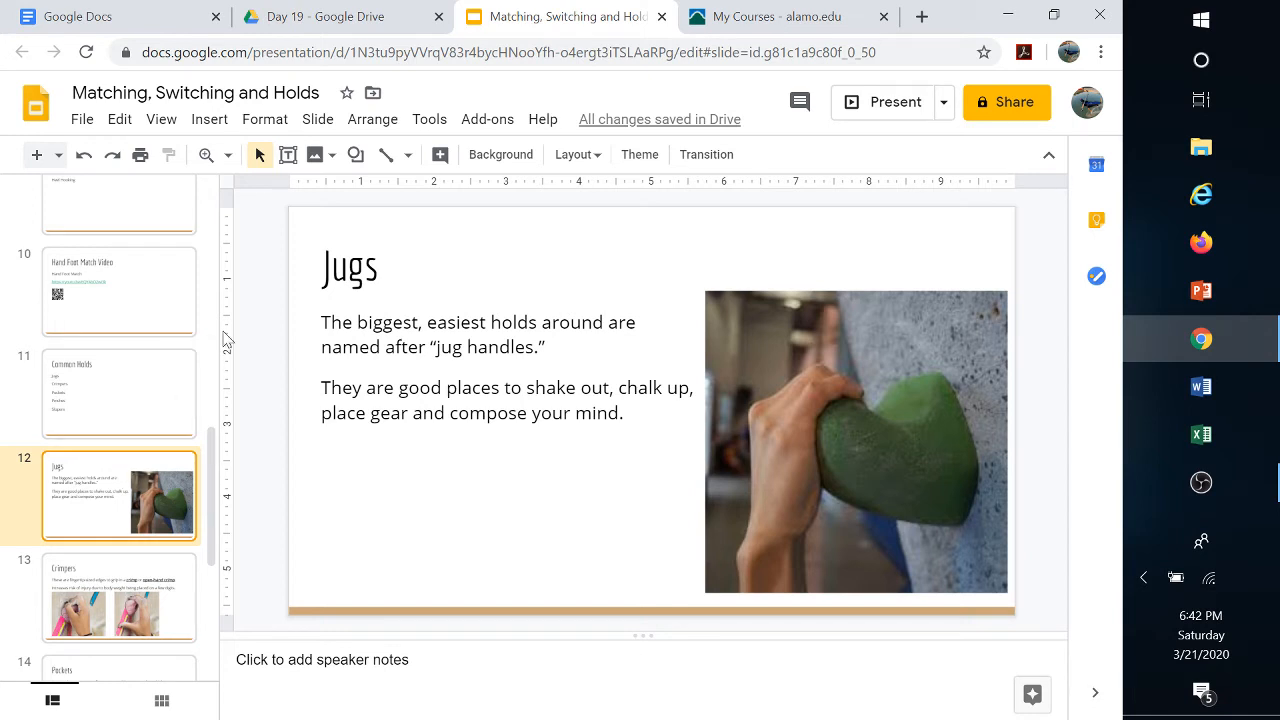
{"action": "scroll", "scroll_direction": "down", "scroll_amount": 3}
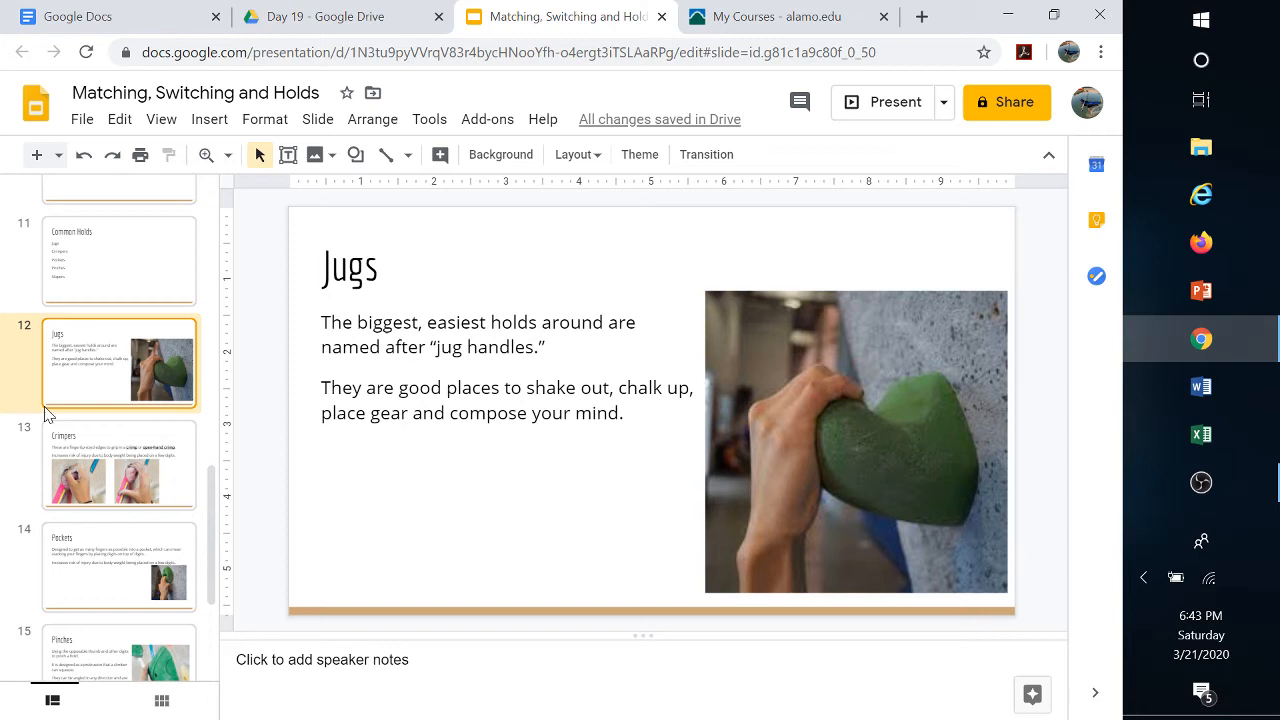
{"action": "left_click", "coordinate": [118, 465]}
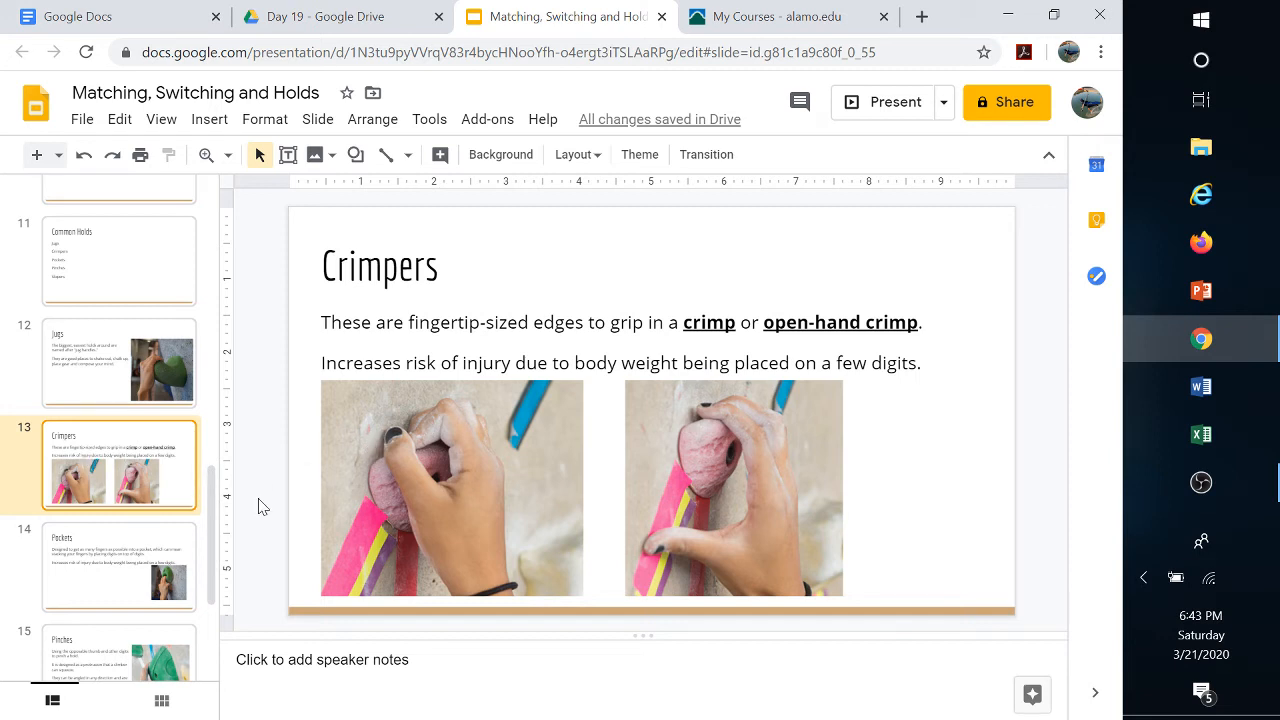
Display slide 14, 'Pockets', and scroll toward Pinches, Slopers and References
{"action": "left_click", "coordinate": [118, 572]}
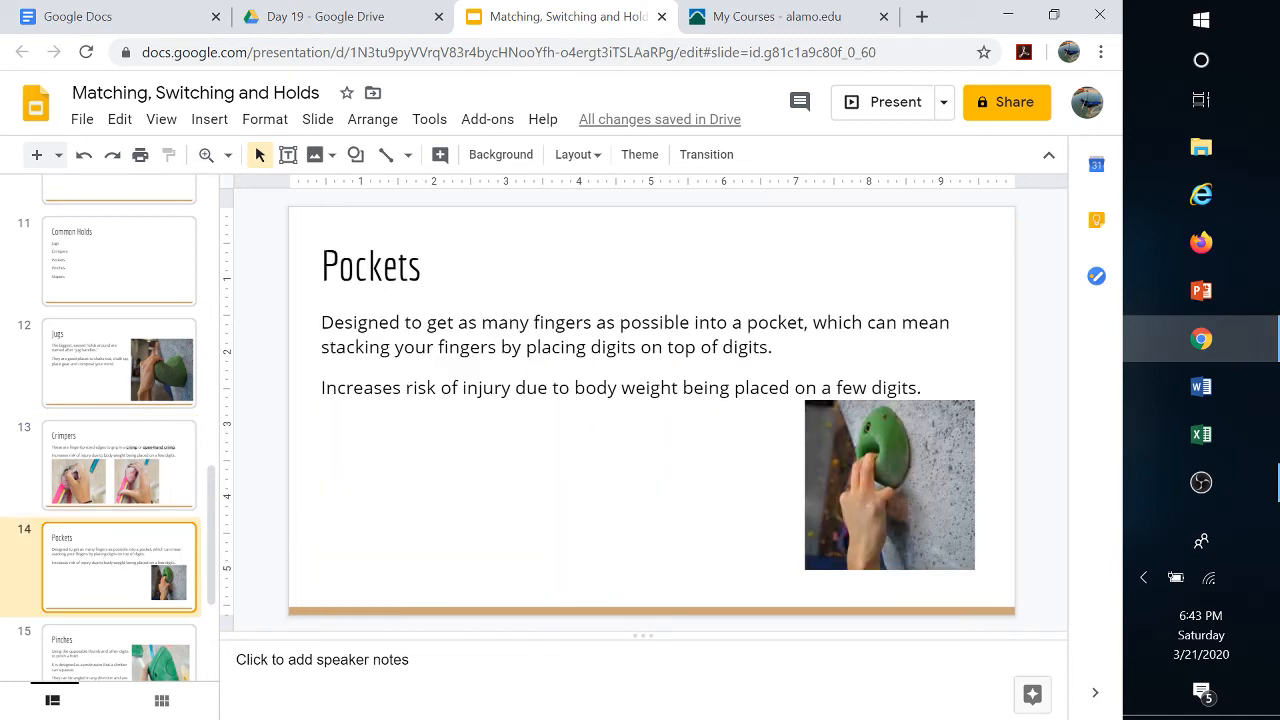
{"action": "mouse_move", "coordinate": [591, 423]}
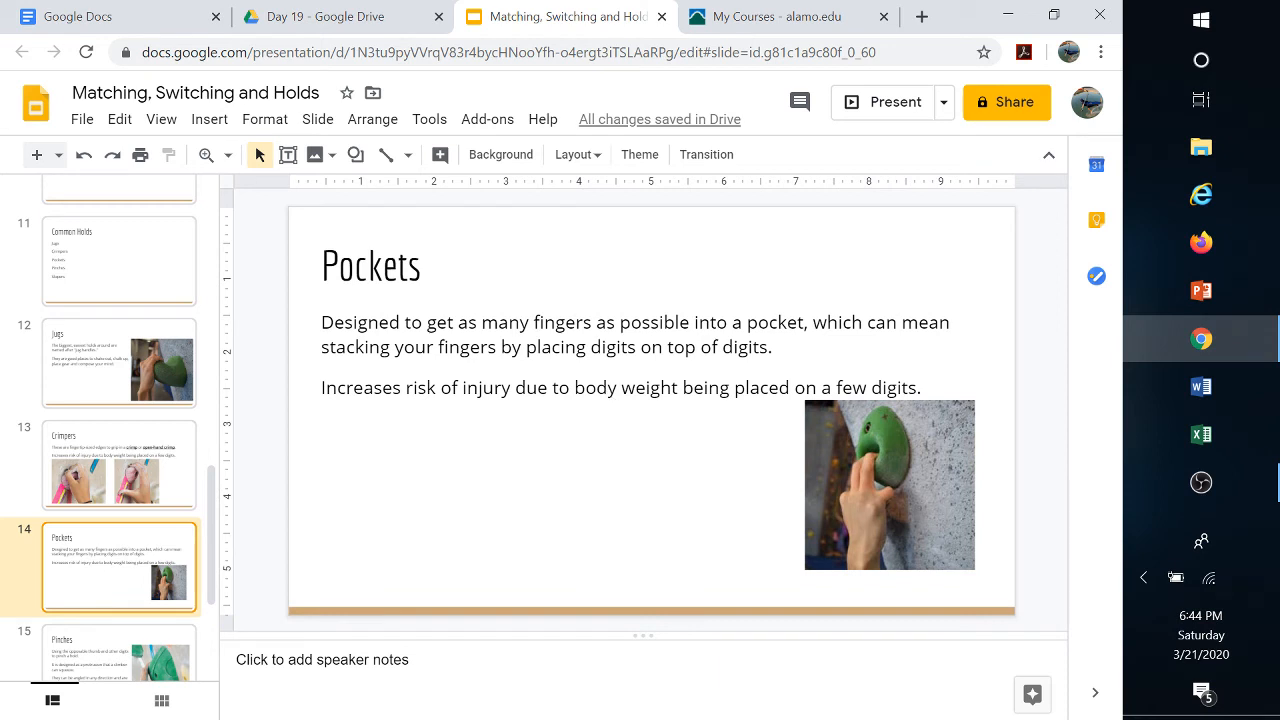
{"action": "mouse_move", "coordinate": [201, 514]}
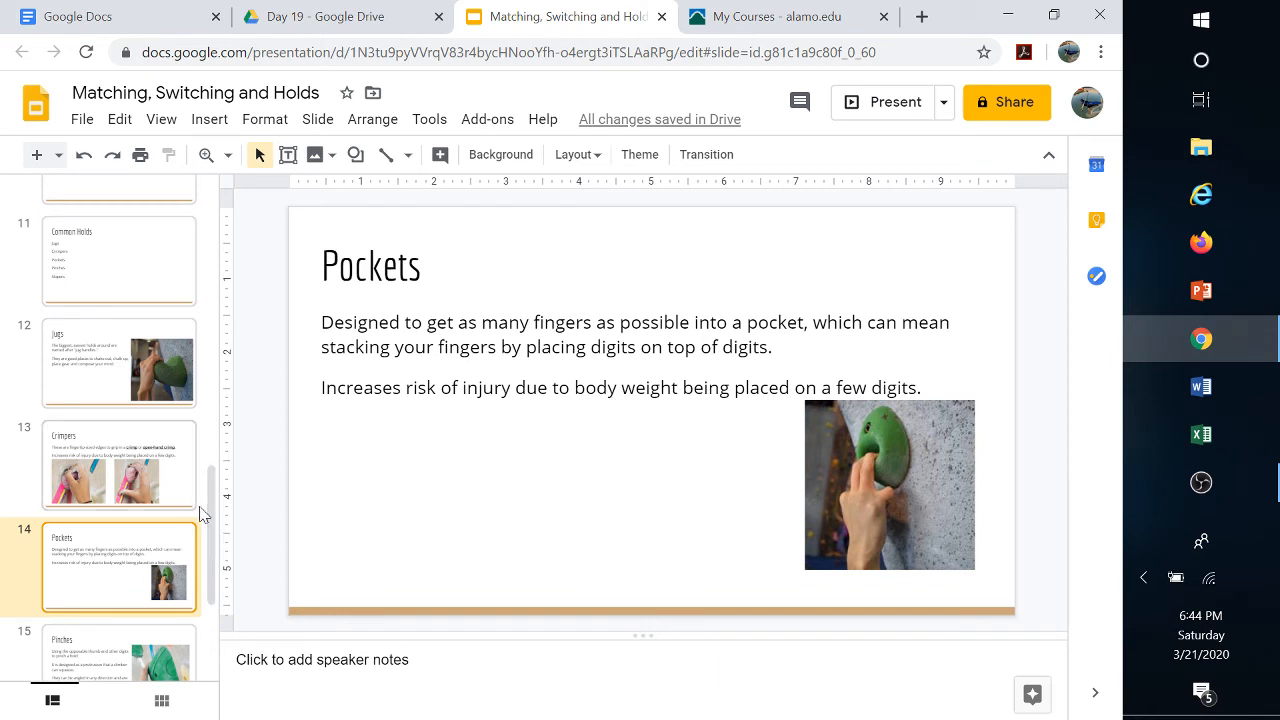
{"action": "scroll", "scroll_direction": "down", "scroll_amount": 3}
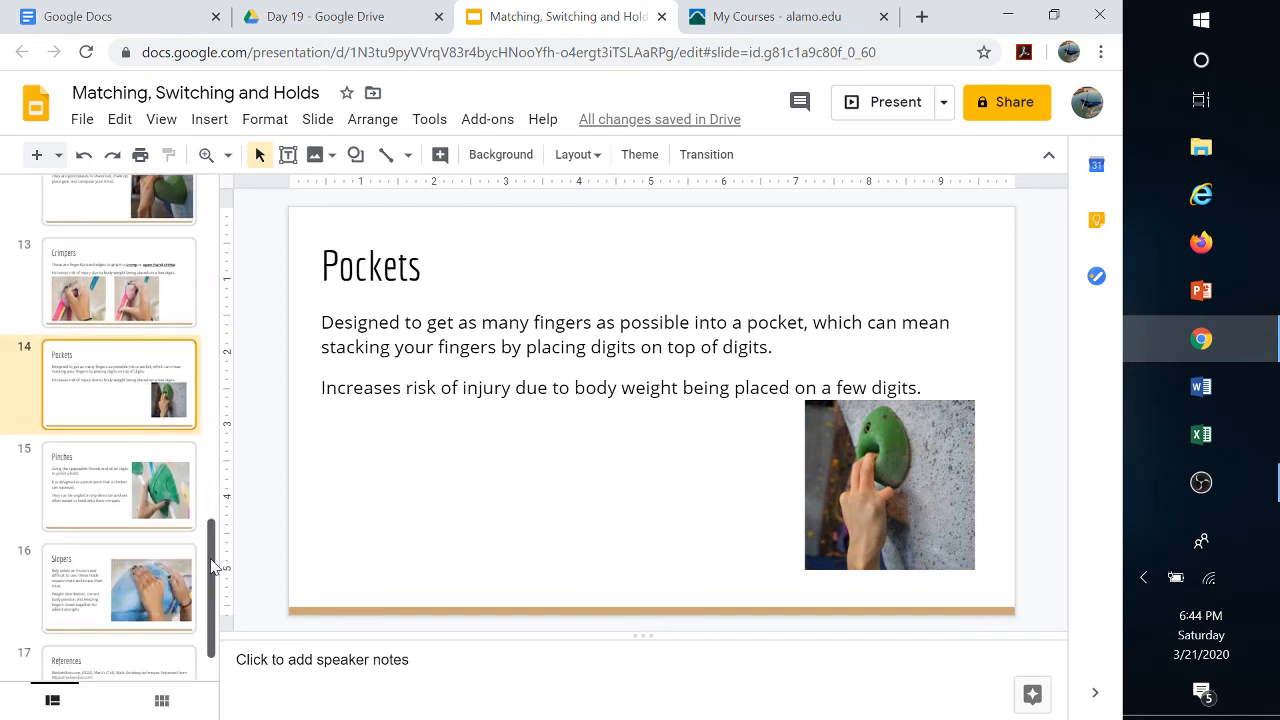
{"action": "mouse_move", "coordinate": [118, 493]}
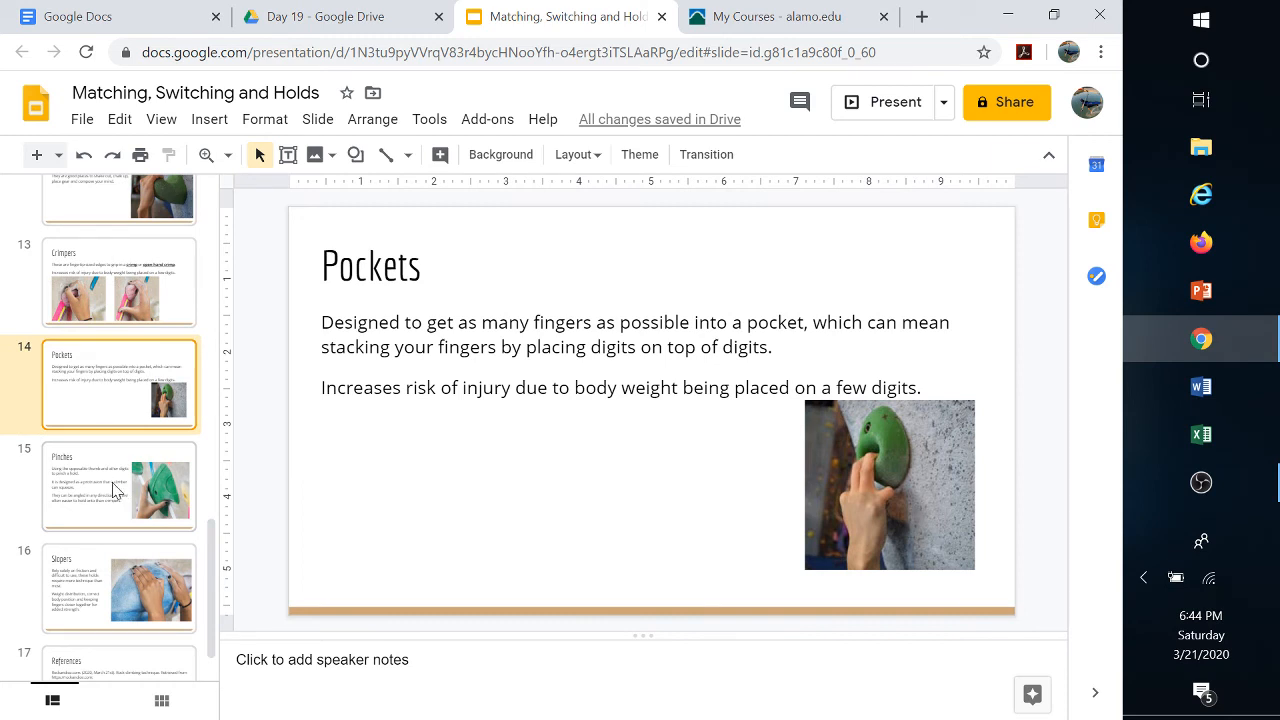
Display slide 15, 'Pinches', on squeezing holds with thumb and fingers
{"action": "left_click", "coordinate": [118, 491]}
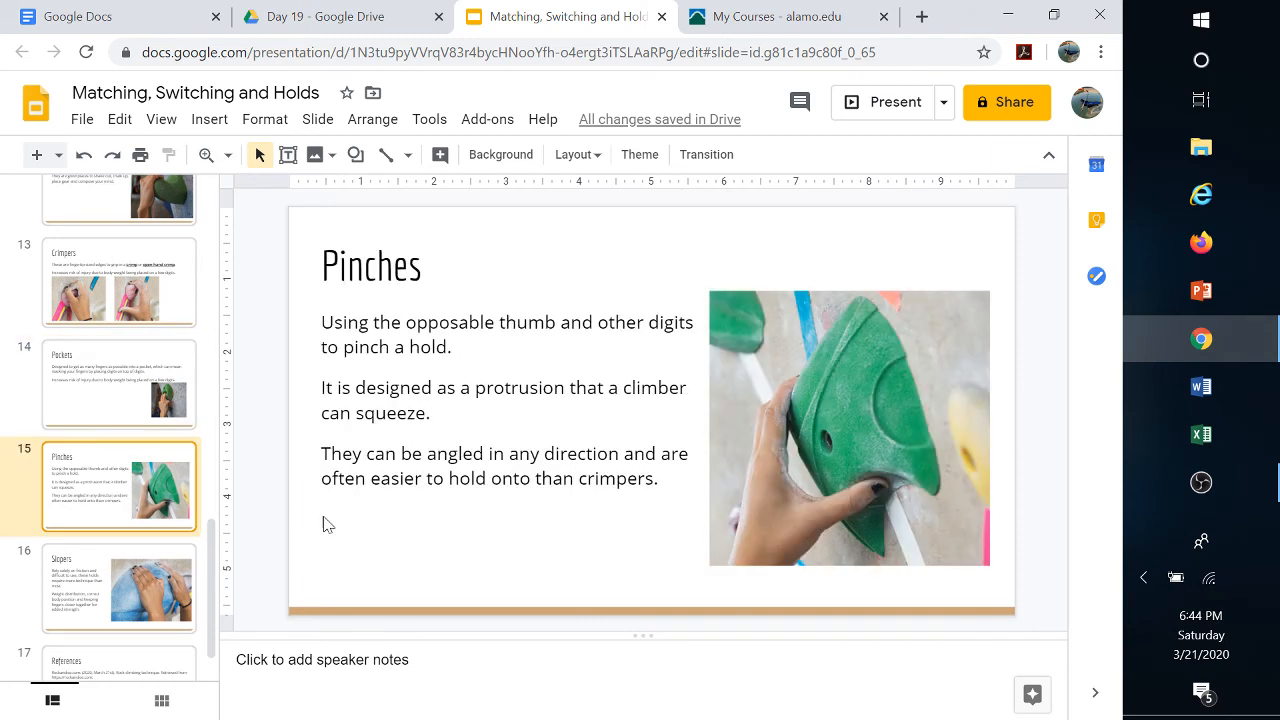
{"action": "mouse_move", "coordinate": [387, 541]}
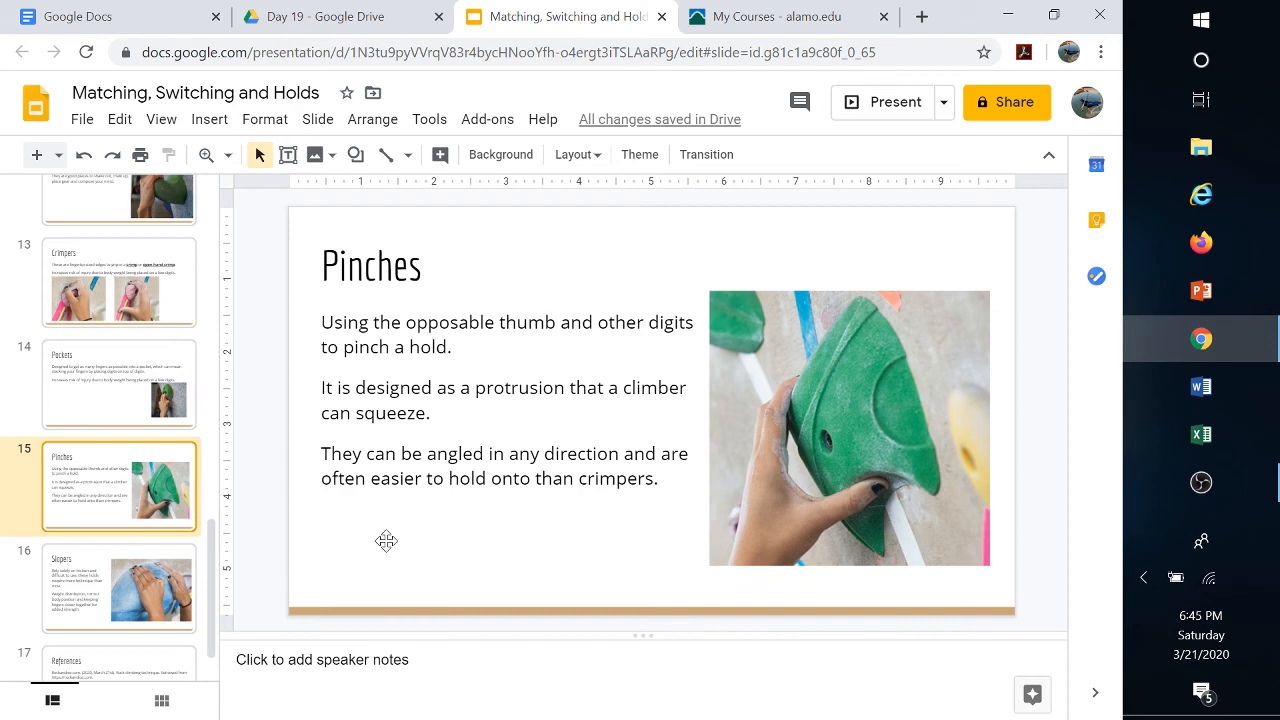
Display slide 16, 'Slopers', on friction-dependent holds
{"action": "left_click", "coordinate": [118, 586]}
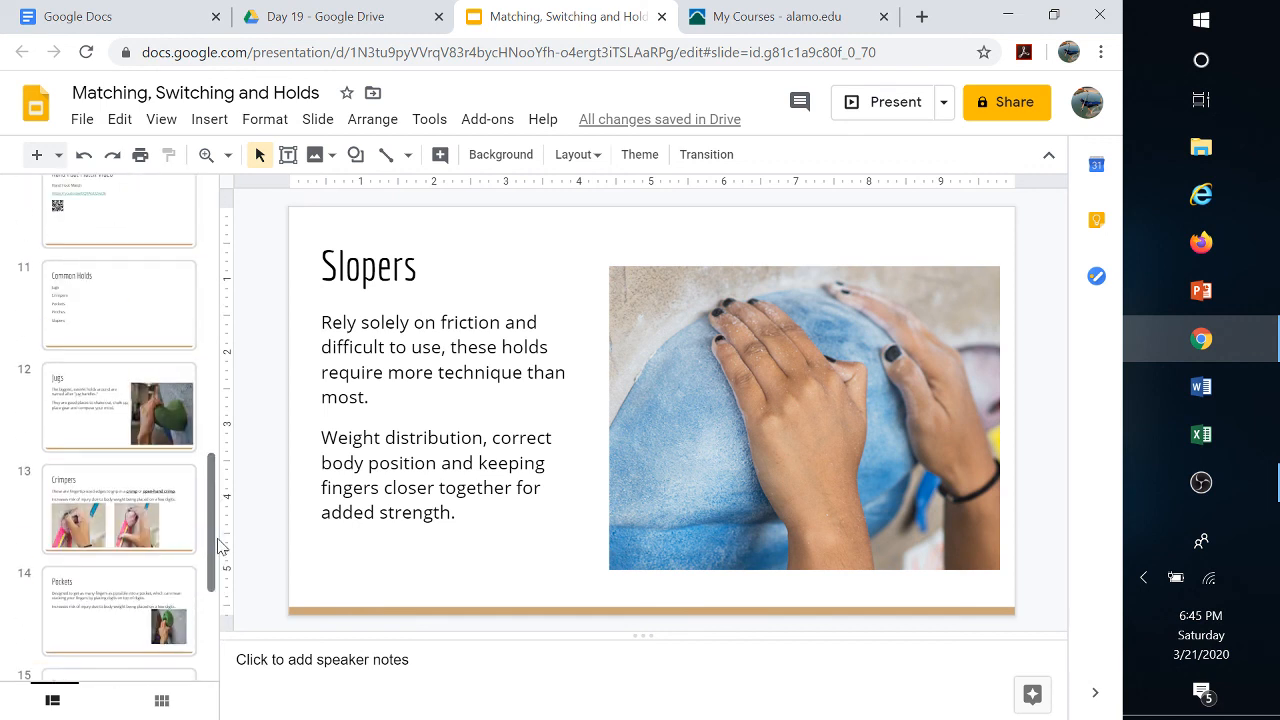
Go back to slide 7, 'Switching Feet Video', and scroll the filmstrip
{"action": "left_click", "coordinate": [118, 400]}
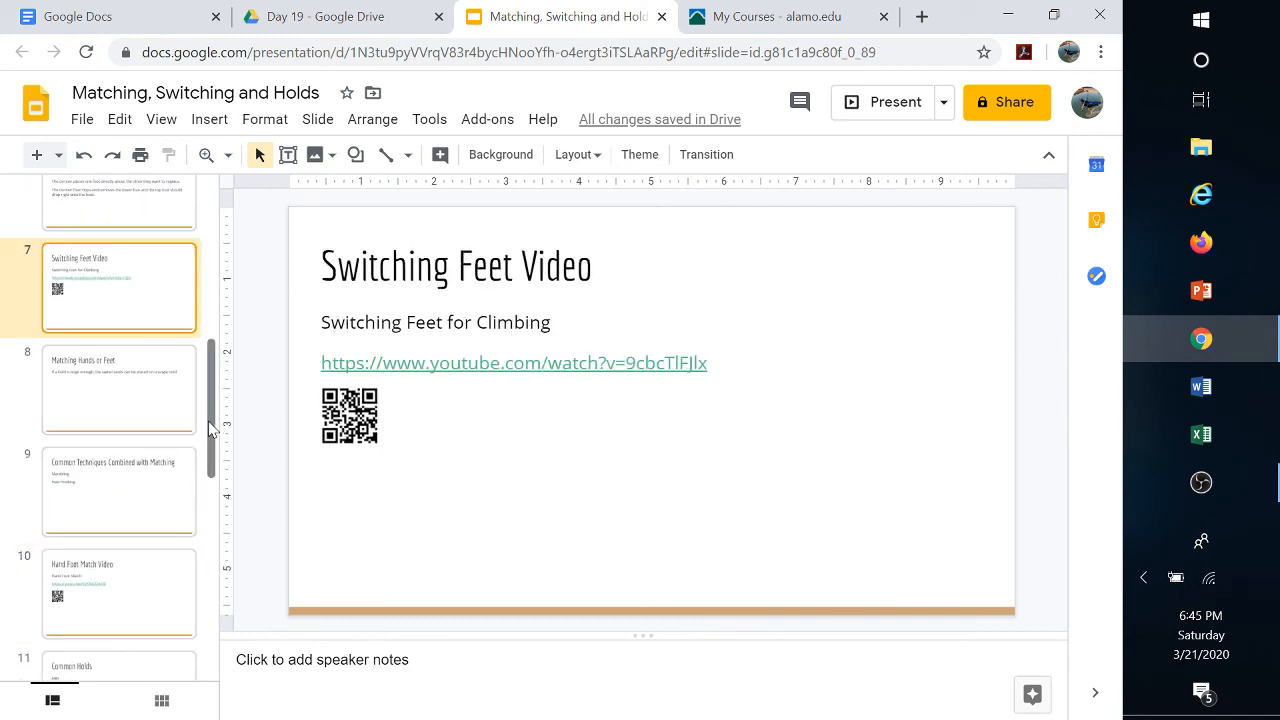
{"action": "scroll", "scroll_direction": "down", "scroll_amount": 3}
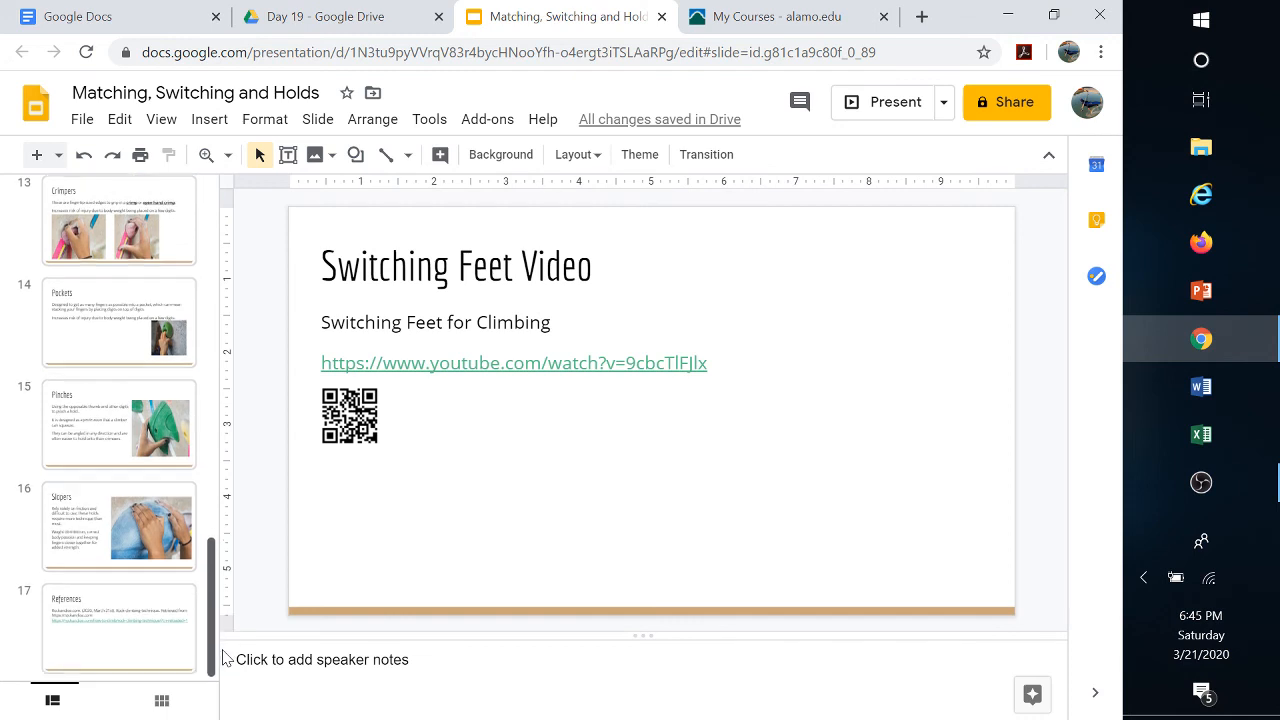
{"action": "mouse_move", "coordinate": [221, 626]}
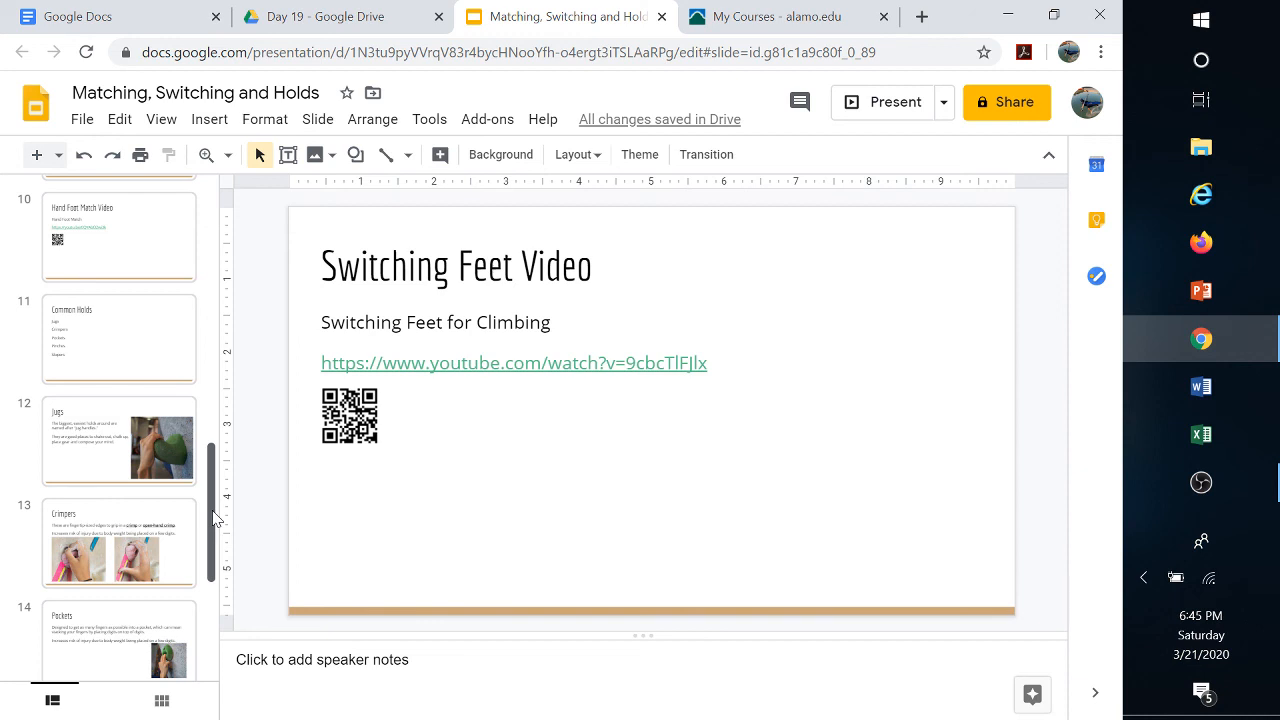
{"action": "scroll", "scroll_direction": "down", "scroll_amount": 3}
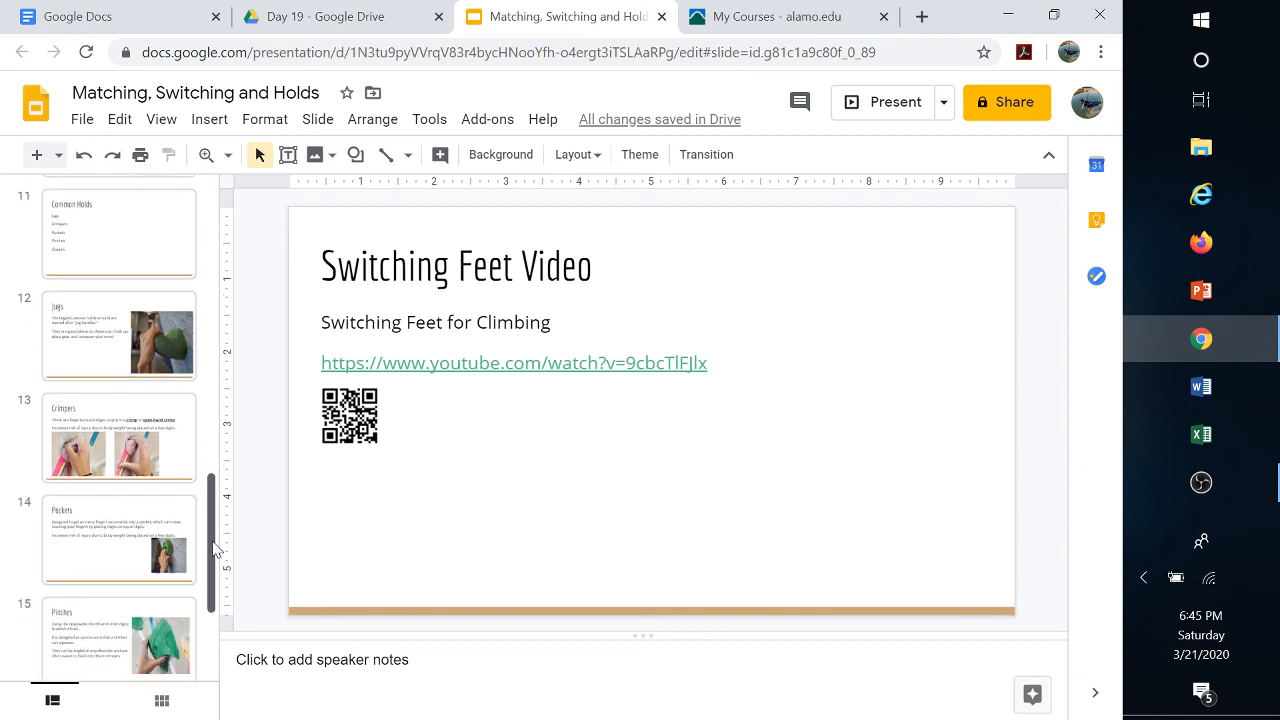
{"action": "scroll", "scroll_direction": "down", "scroll_amount": 3}
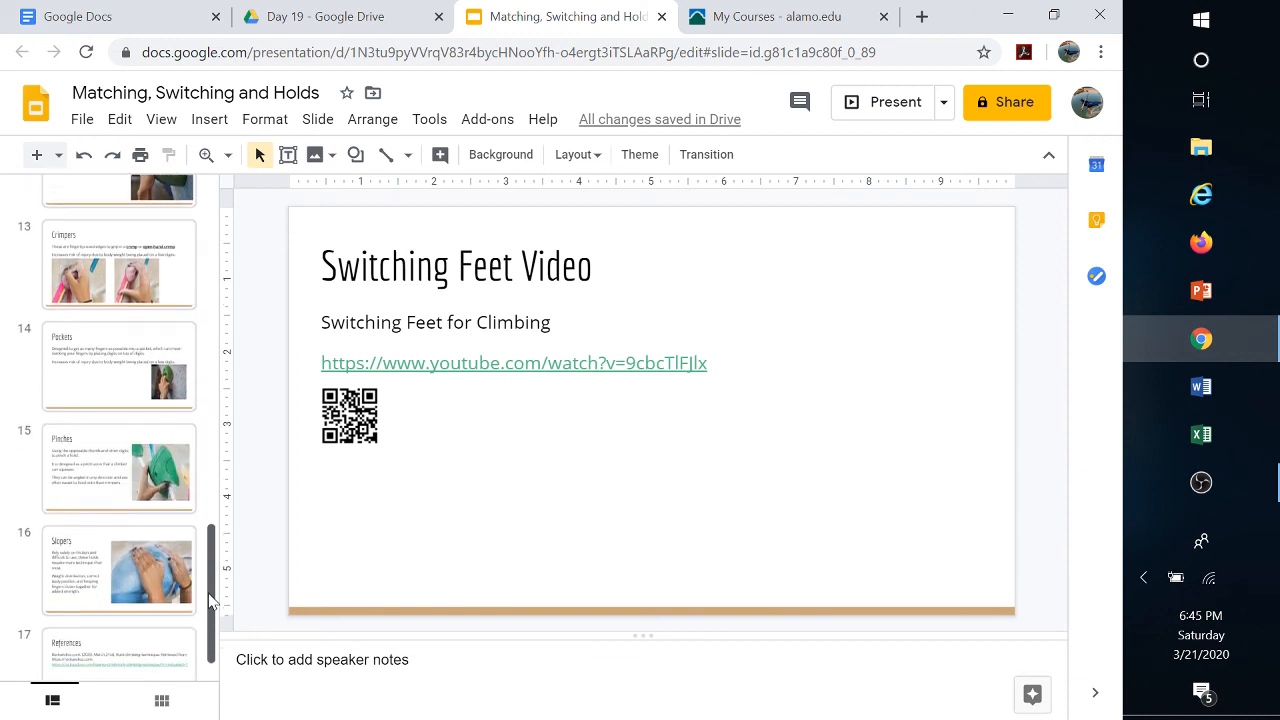